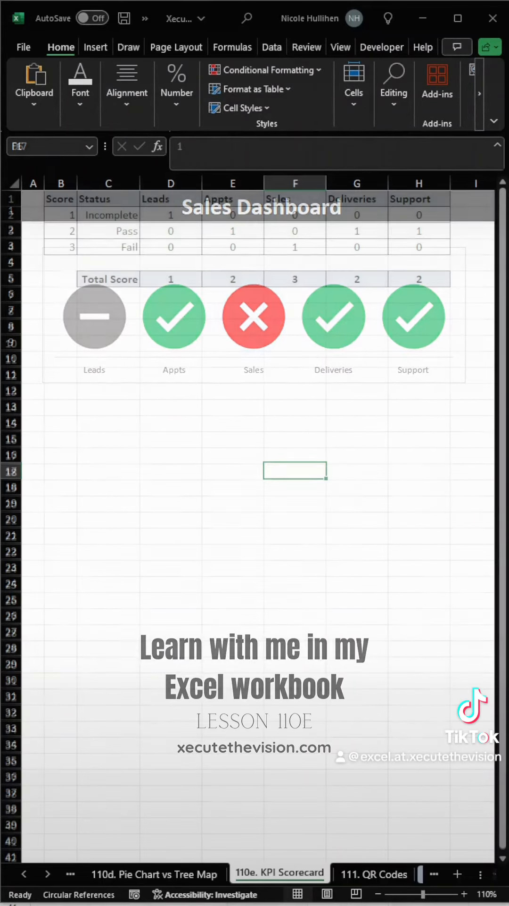
Select the status rows C1:H4 with metric headers and bring up the column chart choices
click(171, 279)
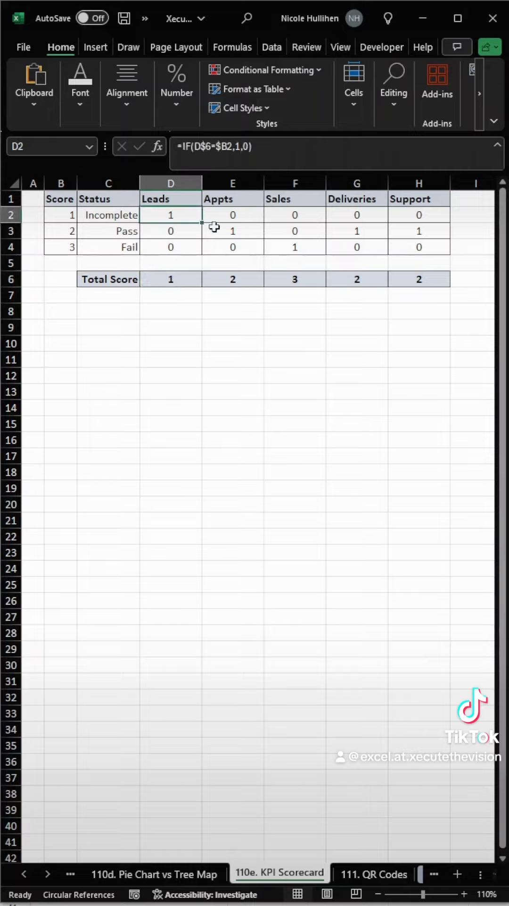
drag(171, 214, 233, 246)
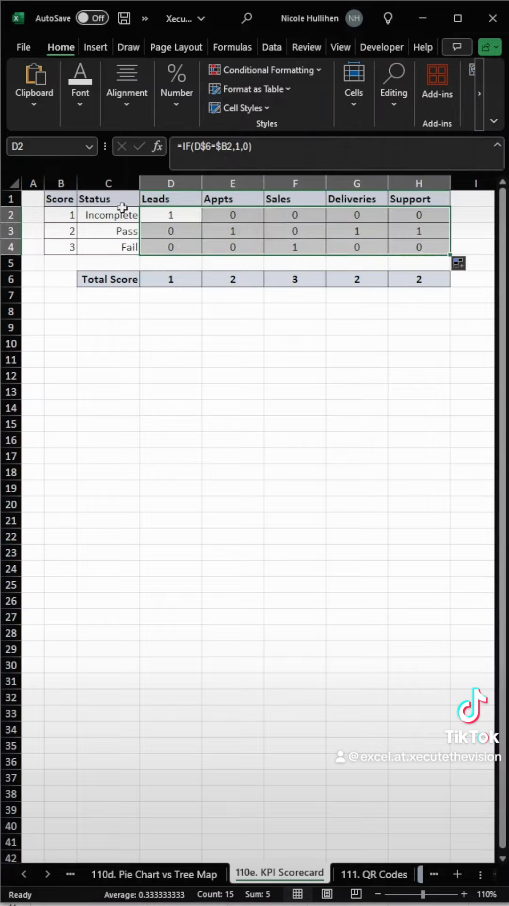
click(108, 198)
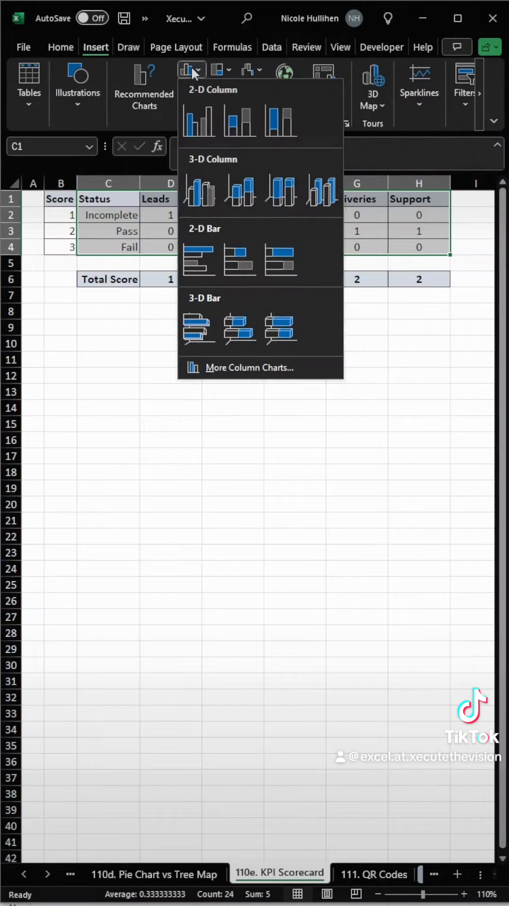
Insert a stacked column chart and set Series Overlap 100% and Gap Width 0% so columns touch
click(199, 120)
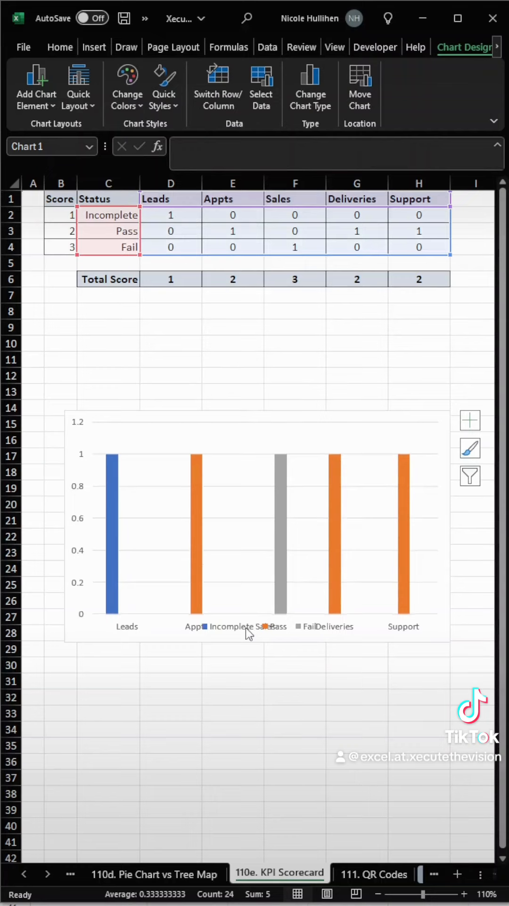
right_click(202, 488)
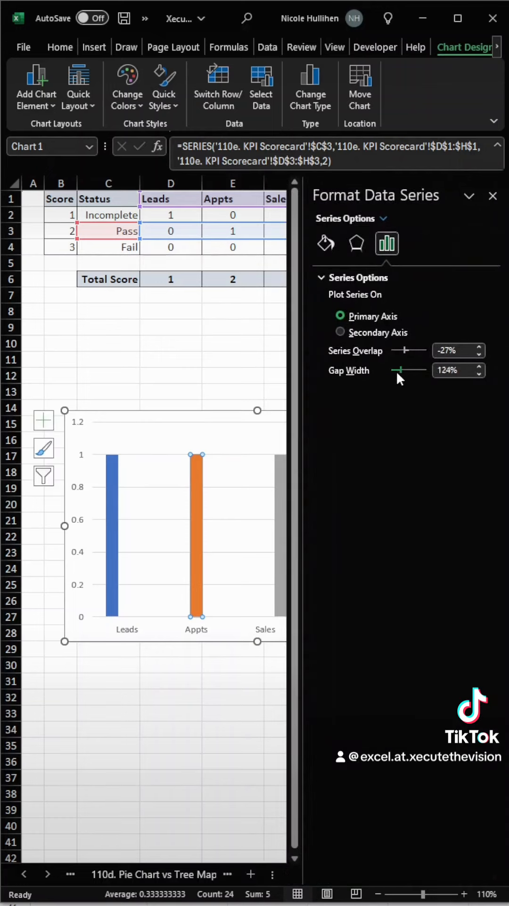
drag(410, 351, 430, 351)
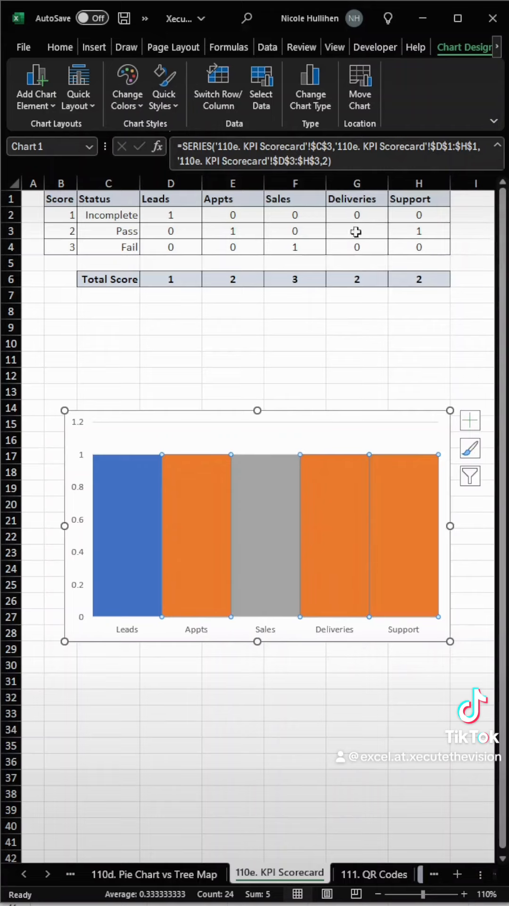
click(356, 359)
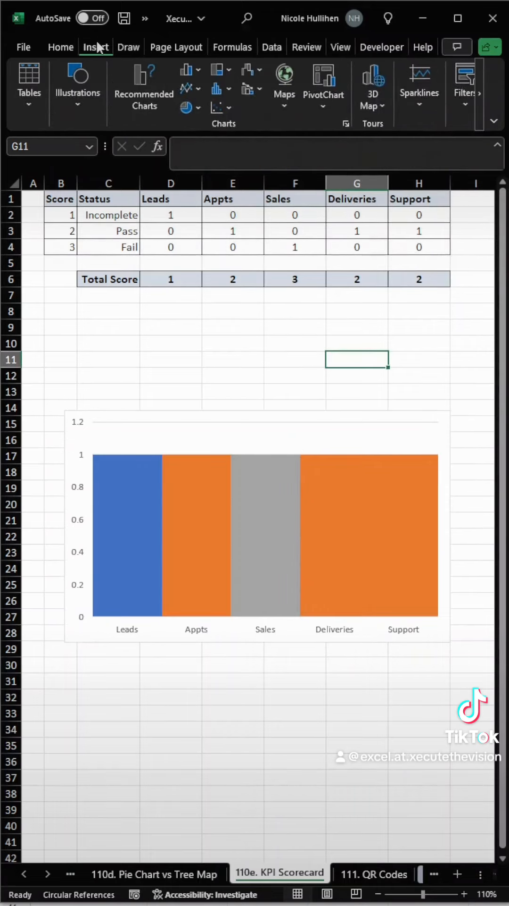
Insert the circled X, minus and check icons from the Signs And Symbols stock library
click(77, 86)
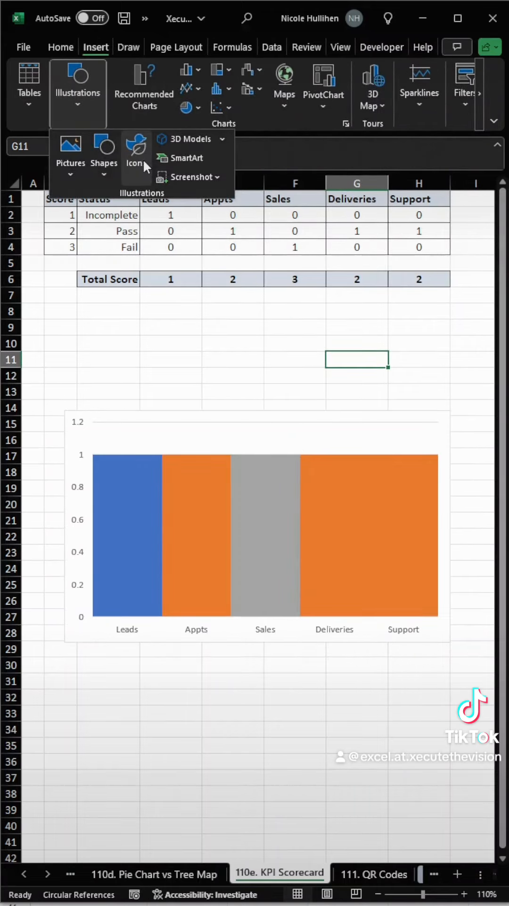
click(135, 153)
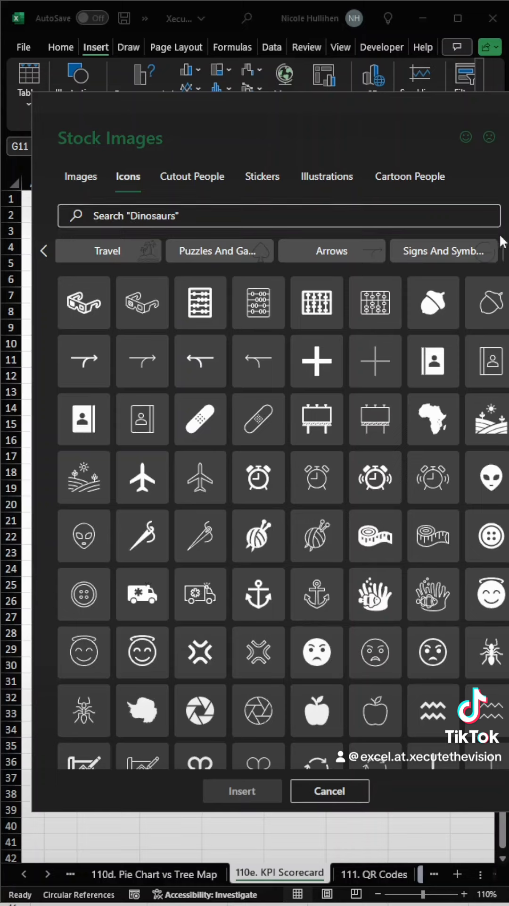
click(331, 251)
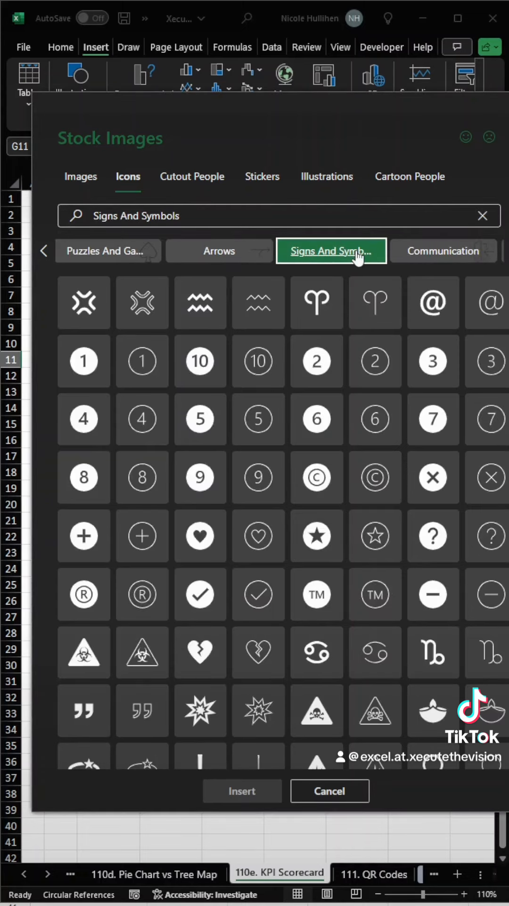
click(433, 477)
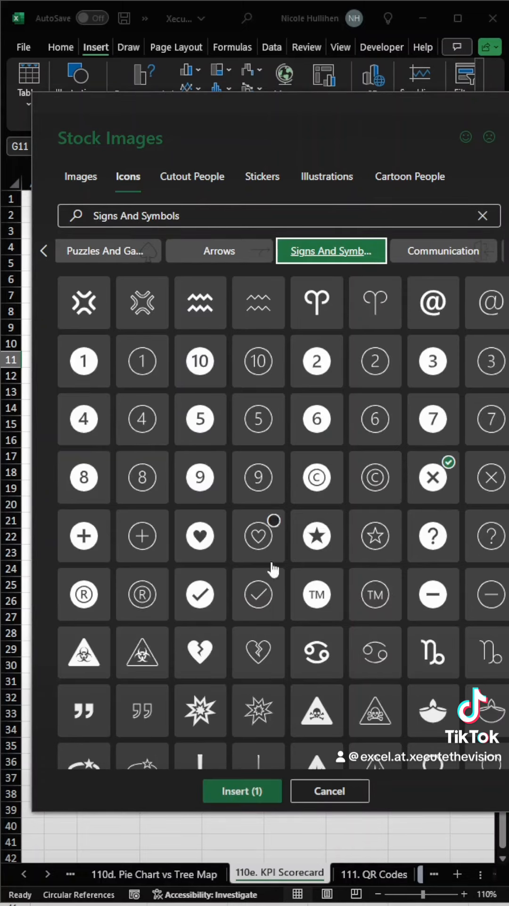
click(433, 595)
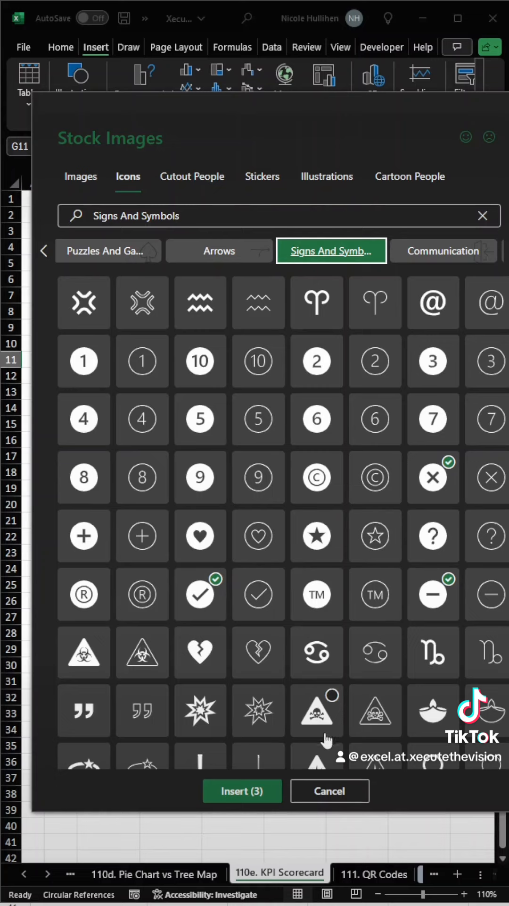
click(242, 790)
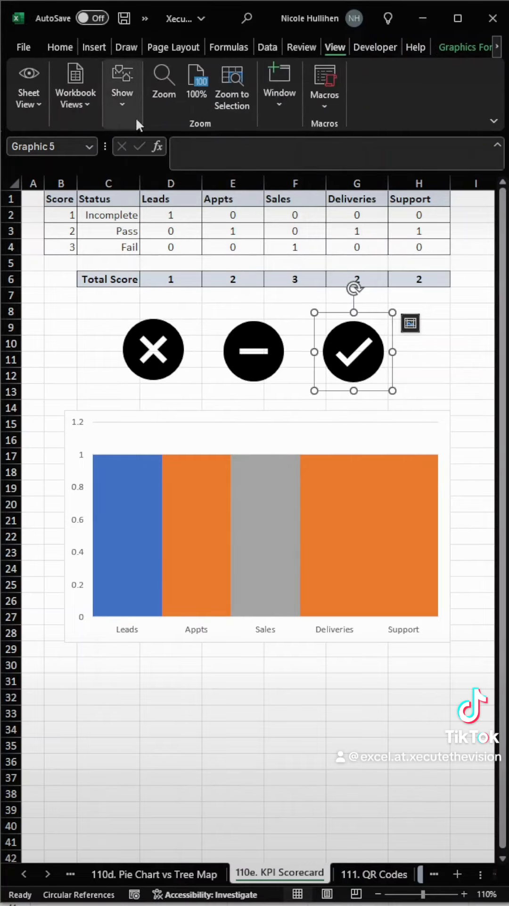
Hide the worksheet gridlines and fill the X icon red
click(122, 87)
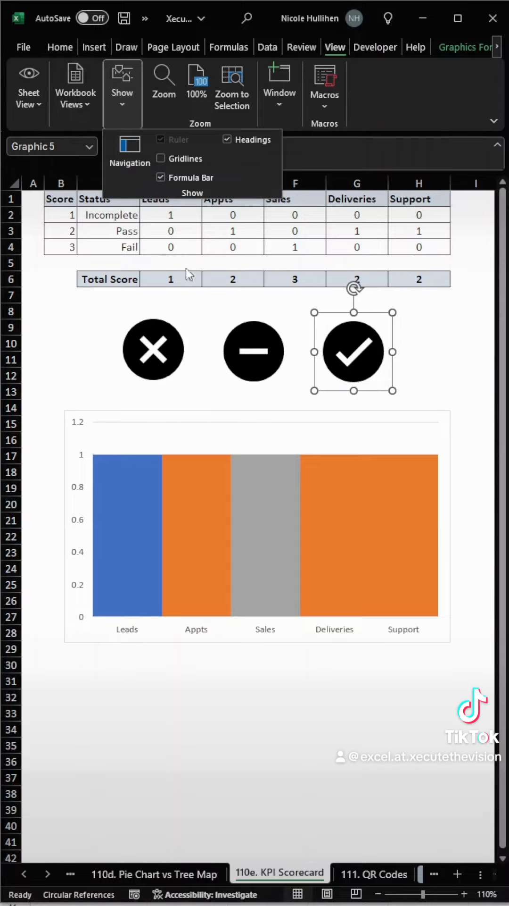
click(153, 349)
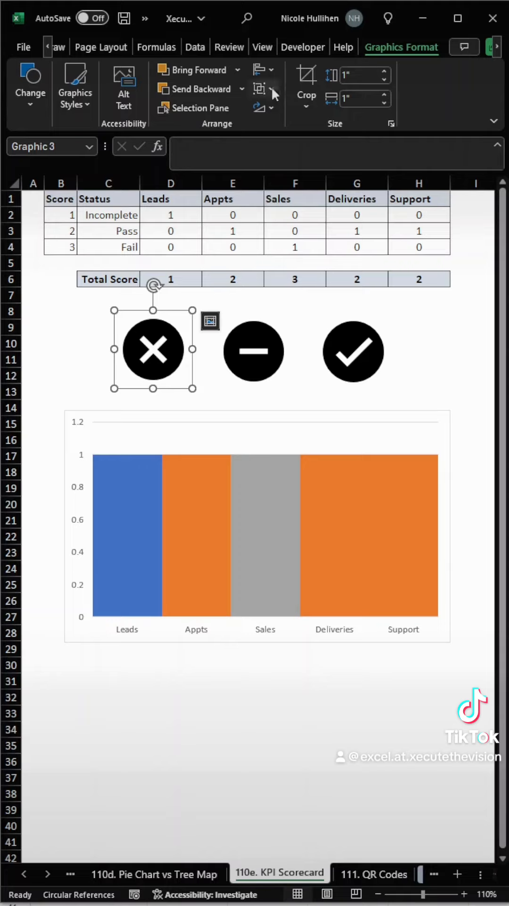
click(74, 87)
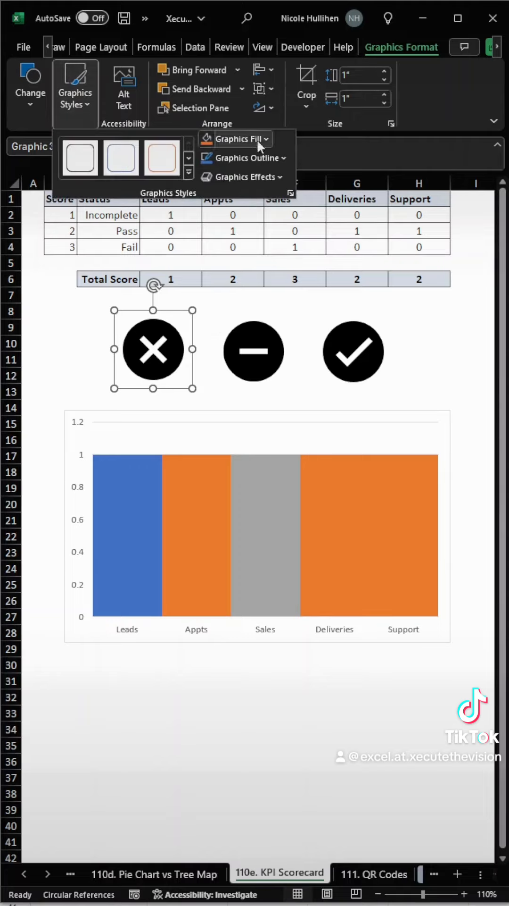
click(236, 138)
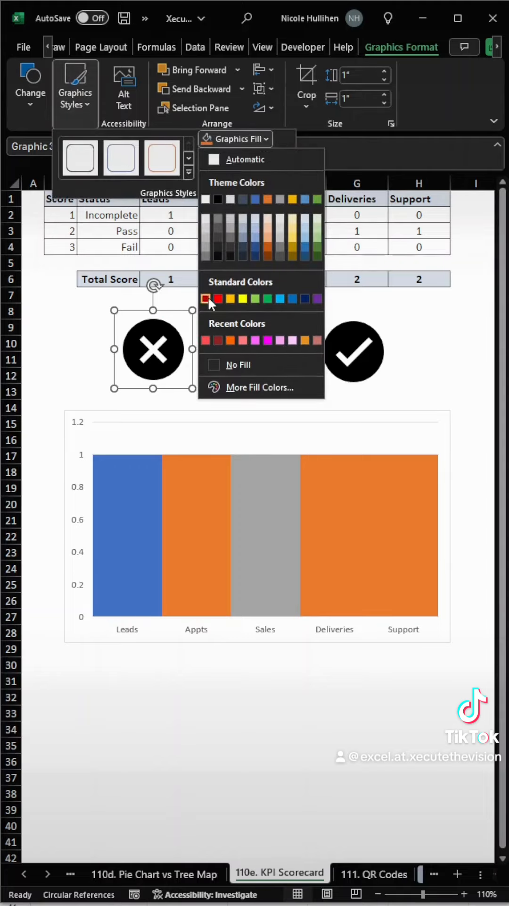
click(217, 299)
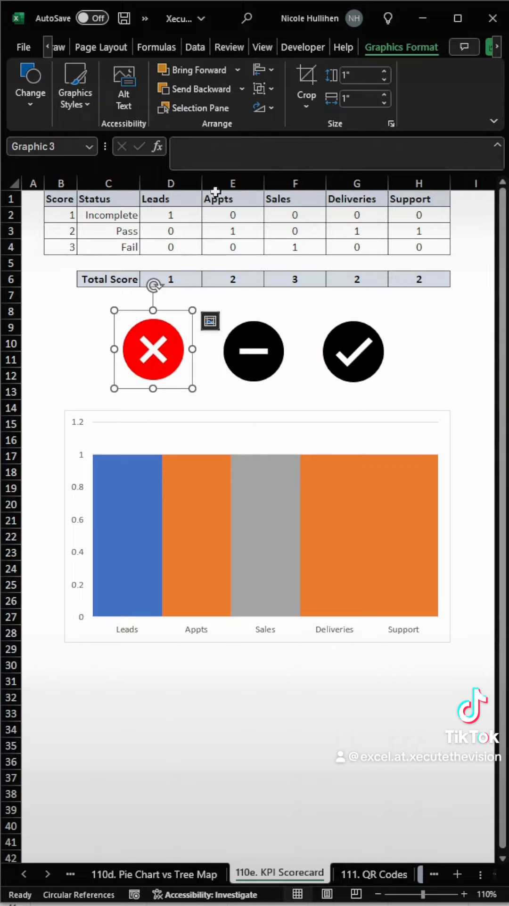
Fill the minus icon gray and bring up the fill colors for the check icon
click(253, 351)
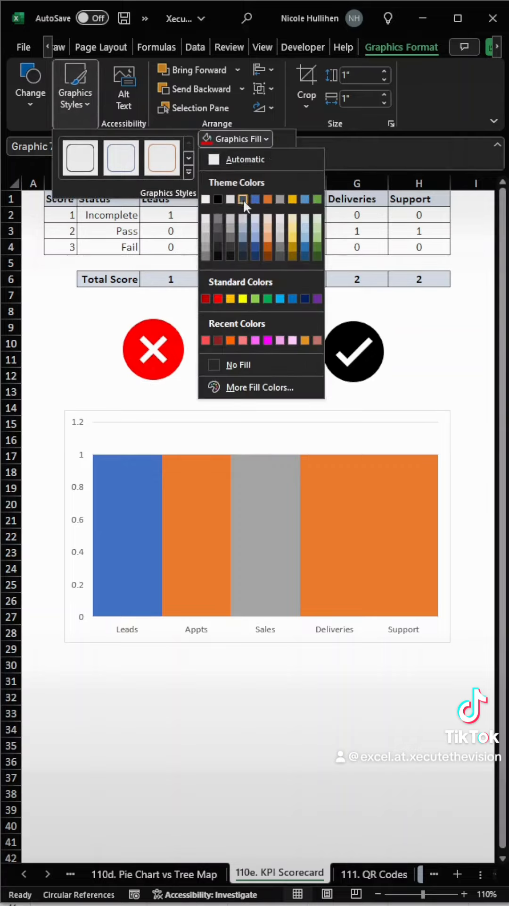
click(243, 199)
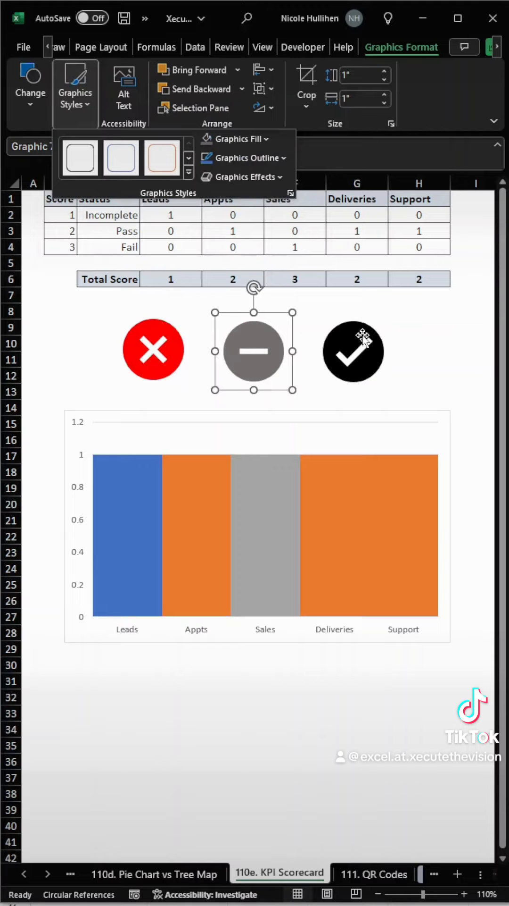
click(352, 351)
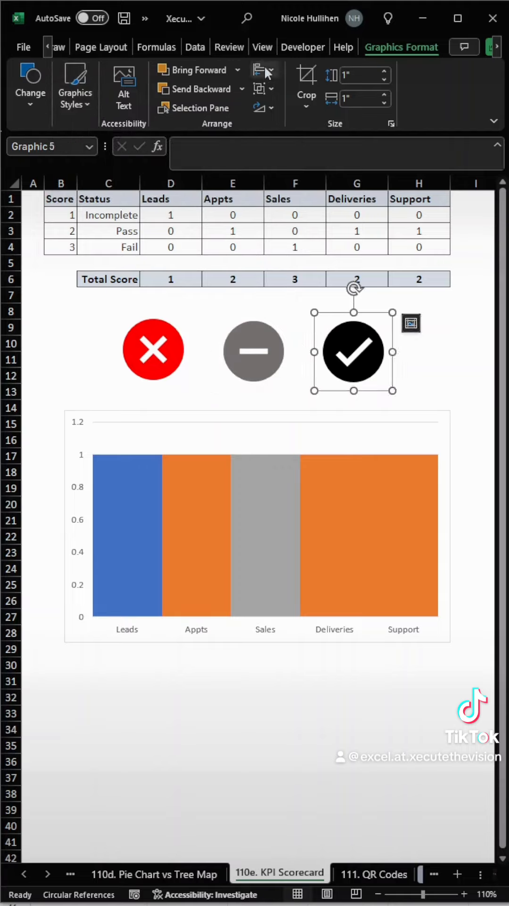
click(261, 76)
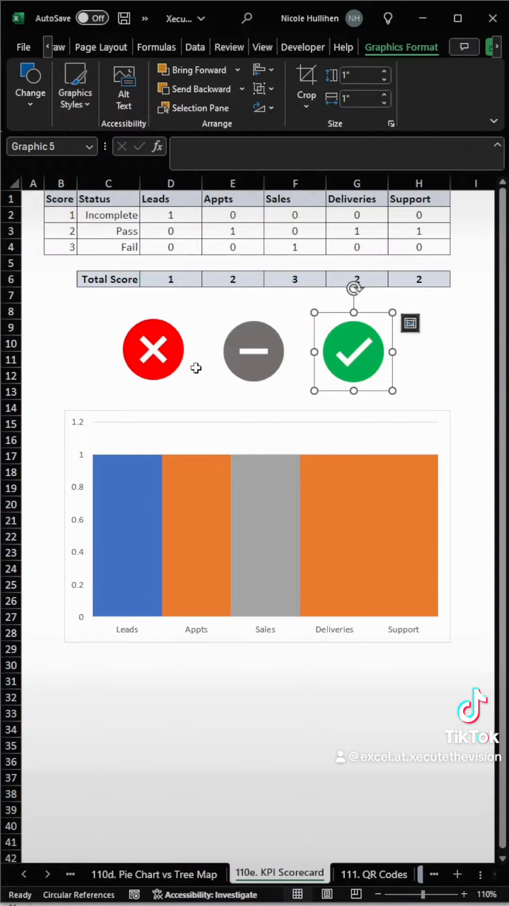
Fill the chart's Fail series with the red X icon via picture fill
click(154, 349)
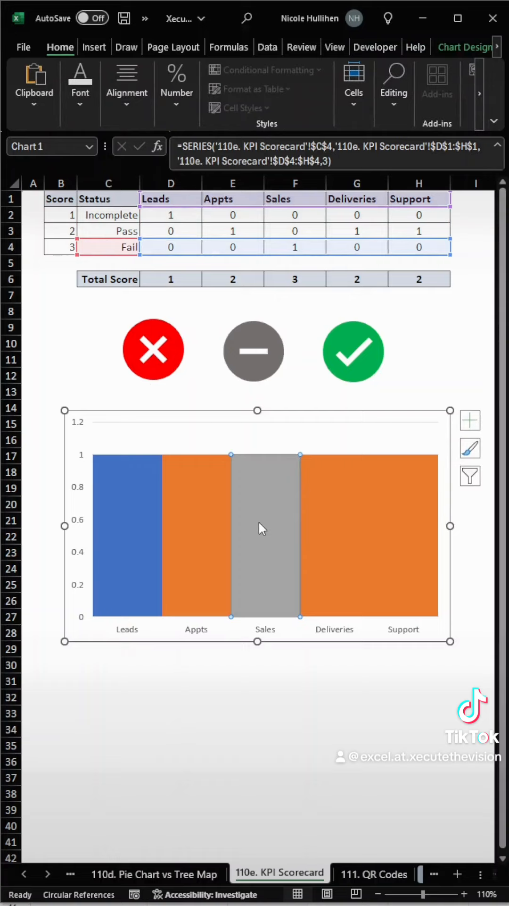
double_click(260, 531)
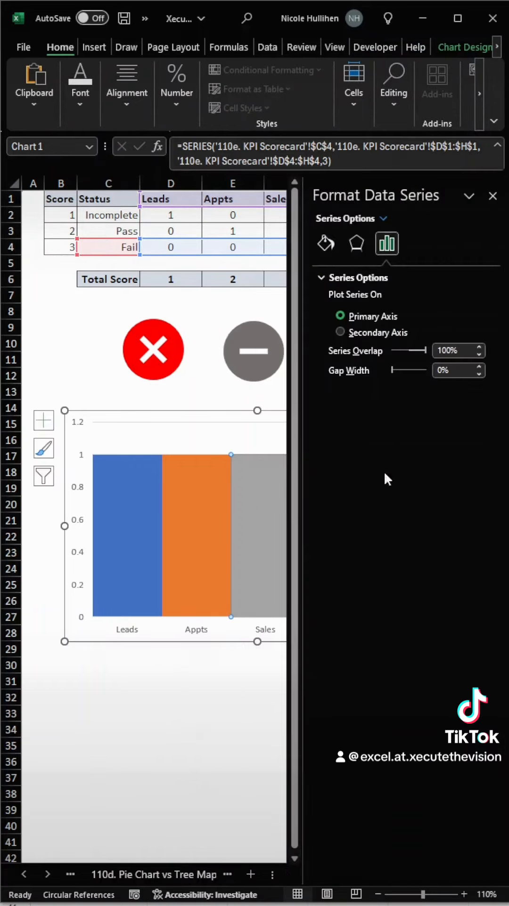
click(325, 243)
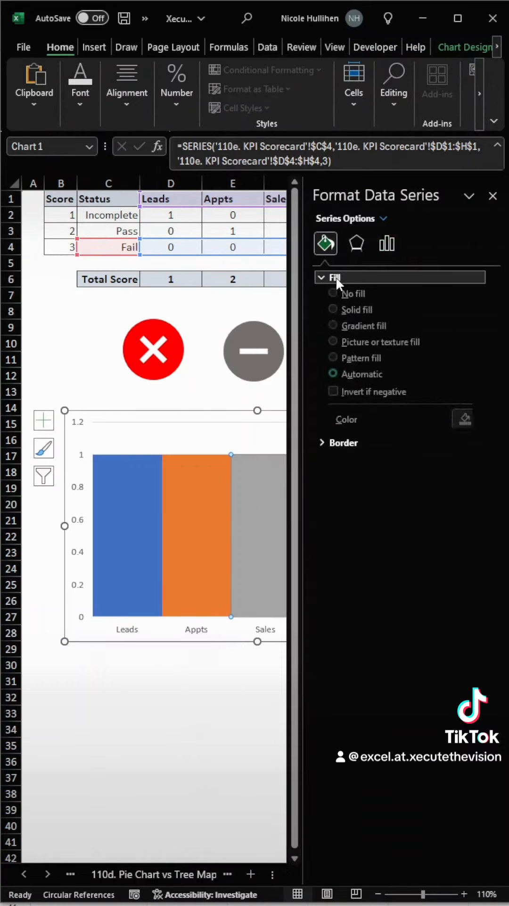
click(333, 348)
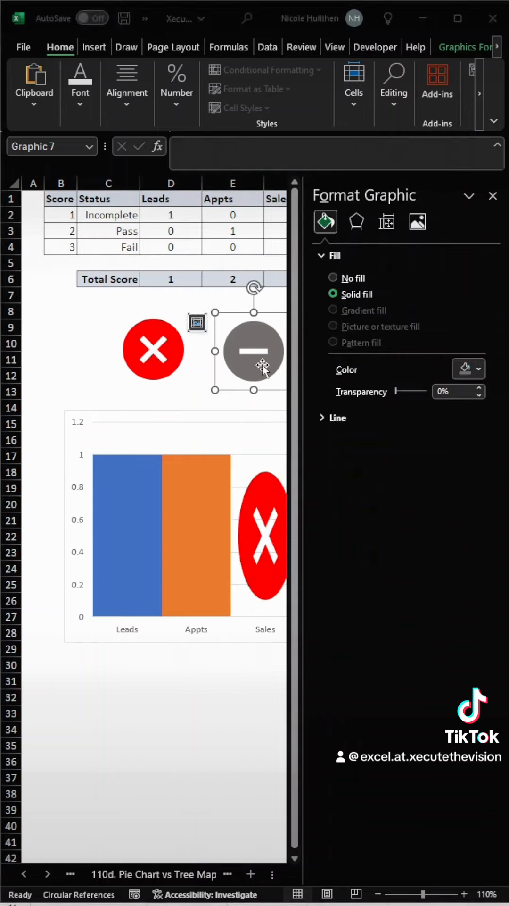
Fill the Incomplete series with the gray minus icon and reach the Pass series fill settings
click(128, 537)
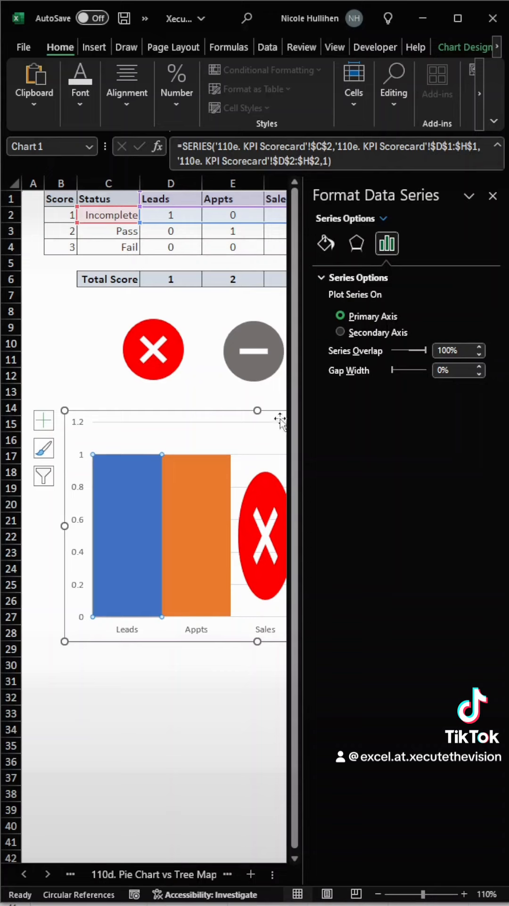
click(325, 243)
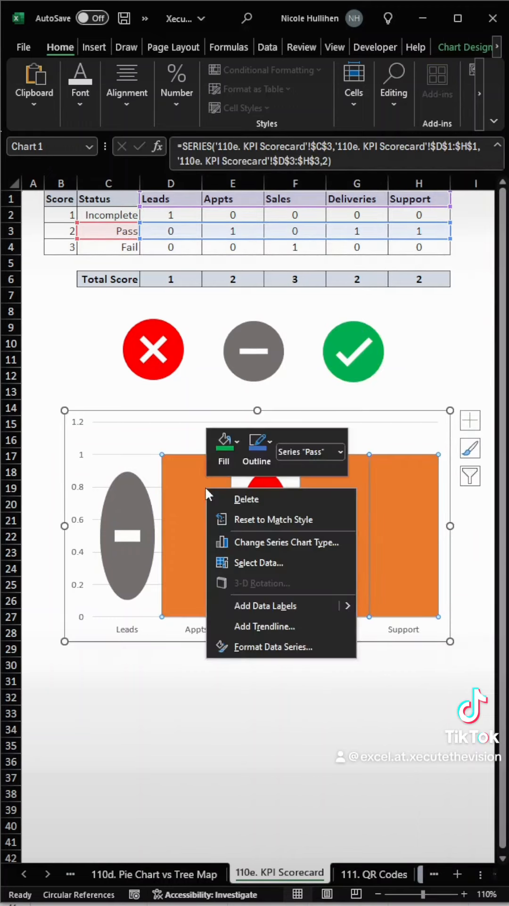
click(275, 647)
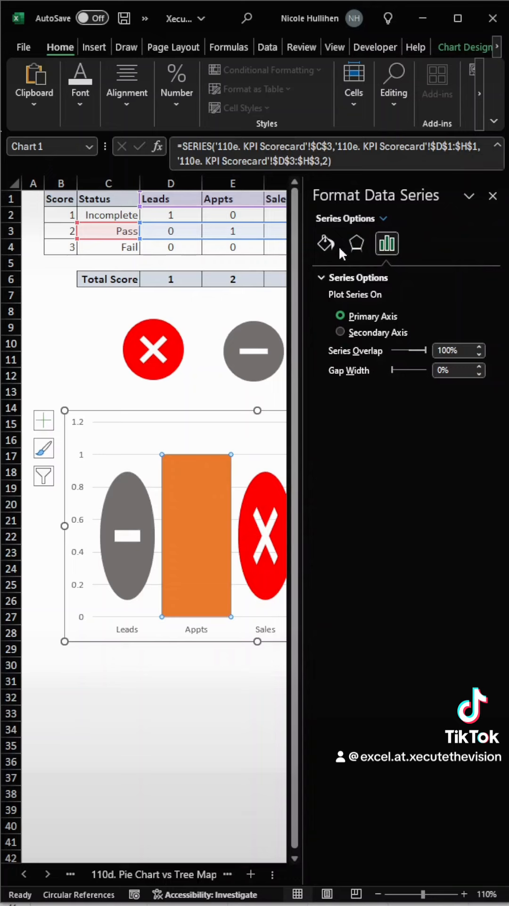
click(325, 243)
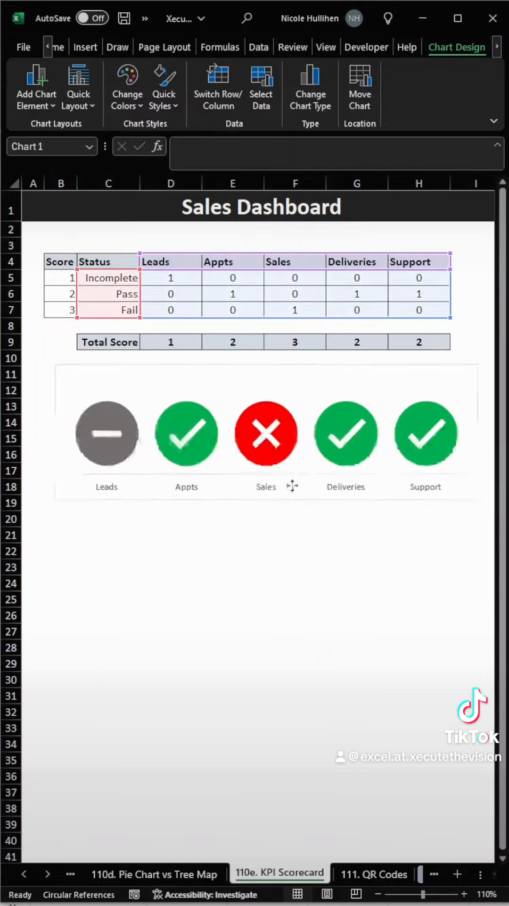
Deselect the chart to view the finished Sales Dashboard icon scorecard
click(295, 470)
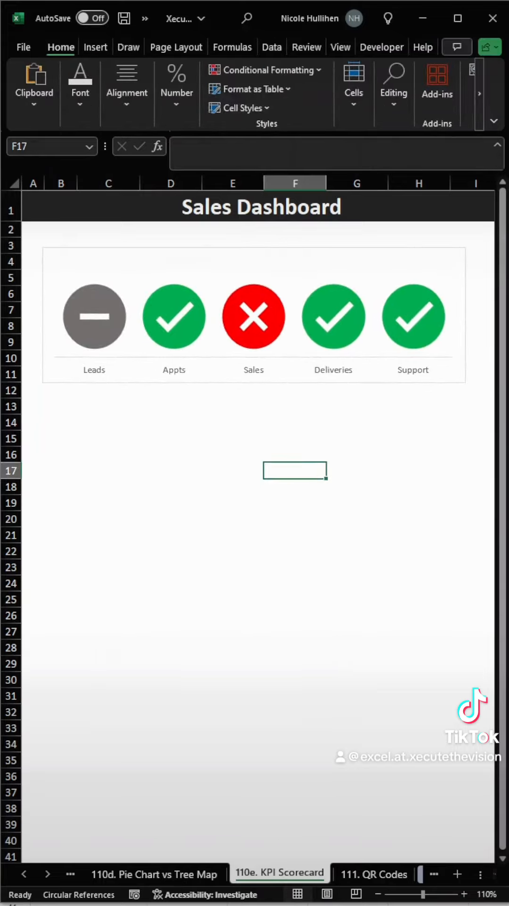